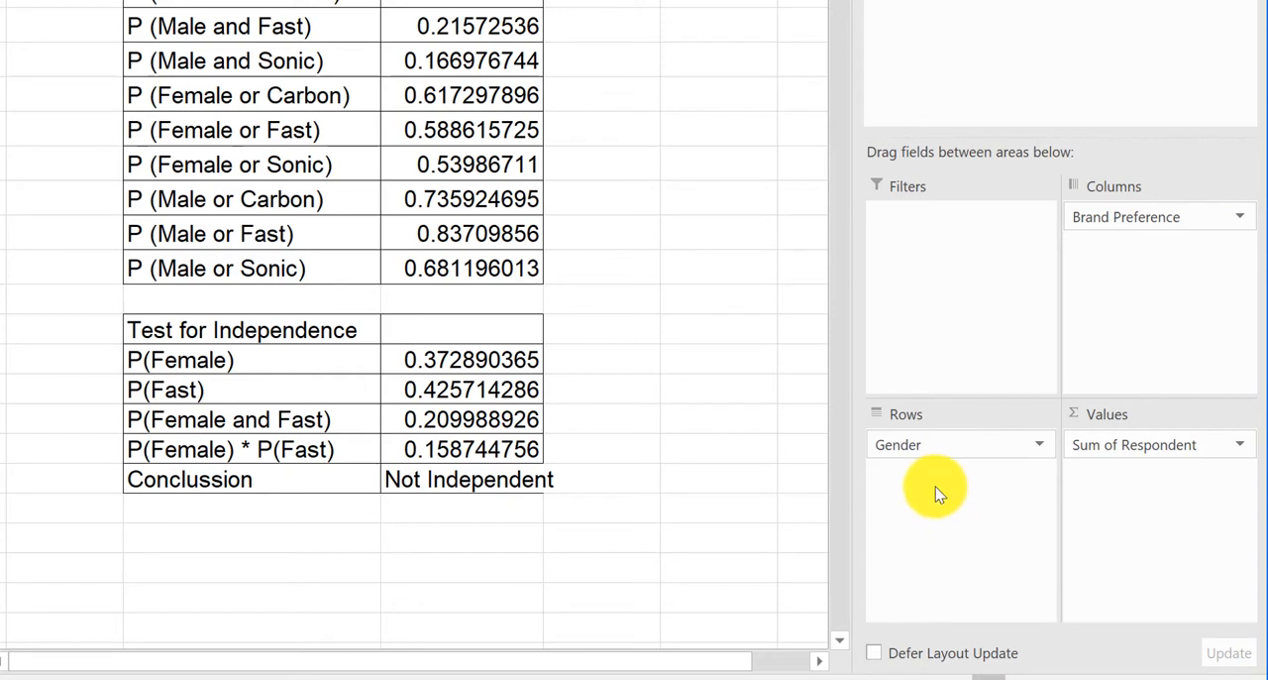
mouse_move(1140, 466)
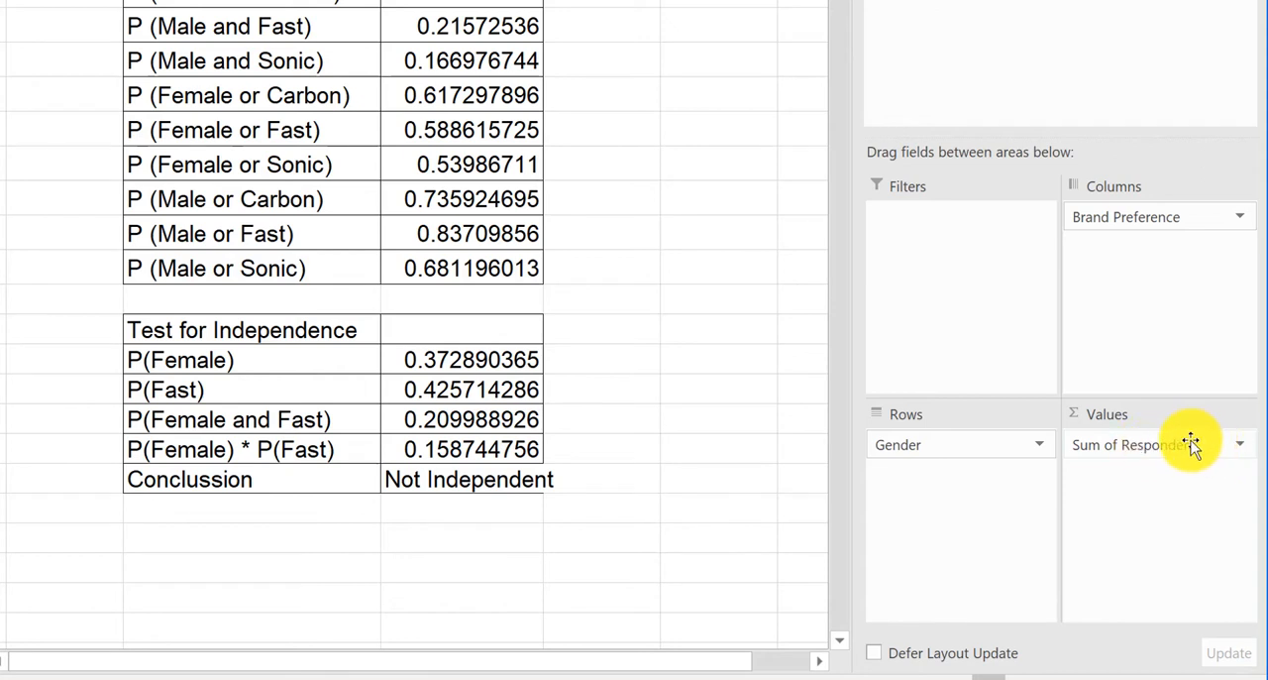
- Change the Respondent value field in the pivot table from Sum to Count
left_click(1241, 444)
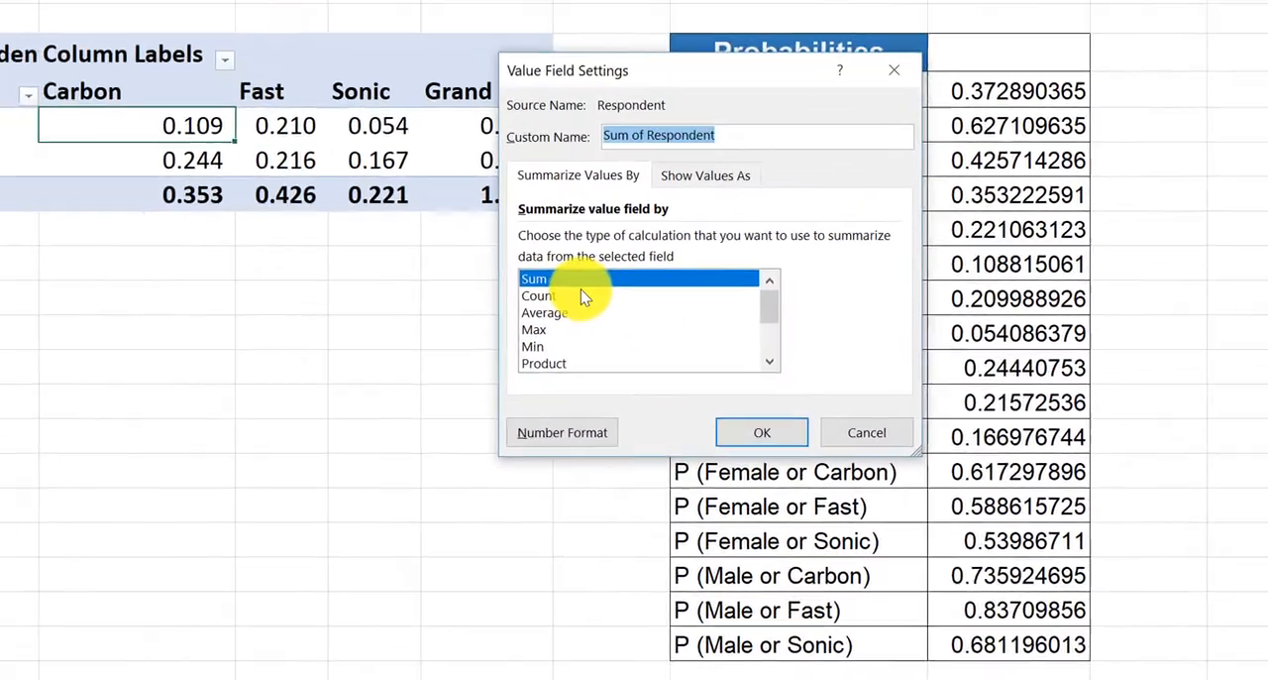
left_click(539, 296)
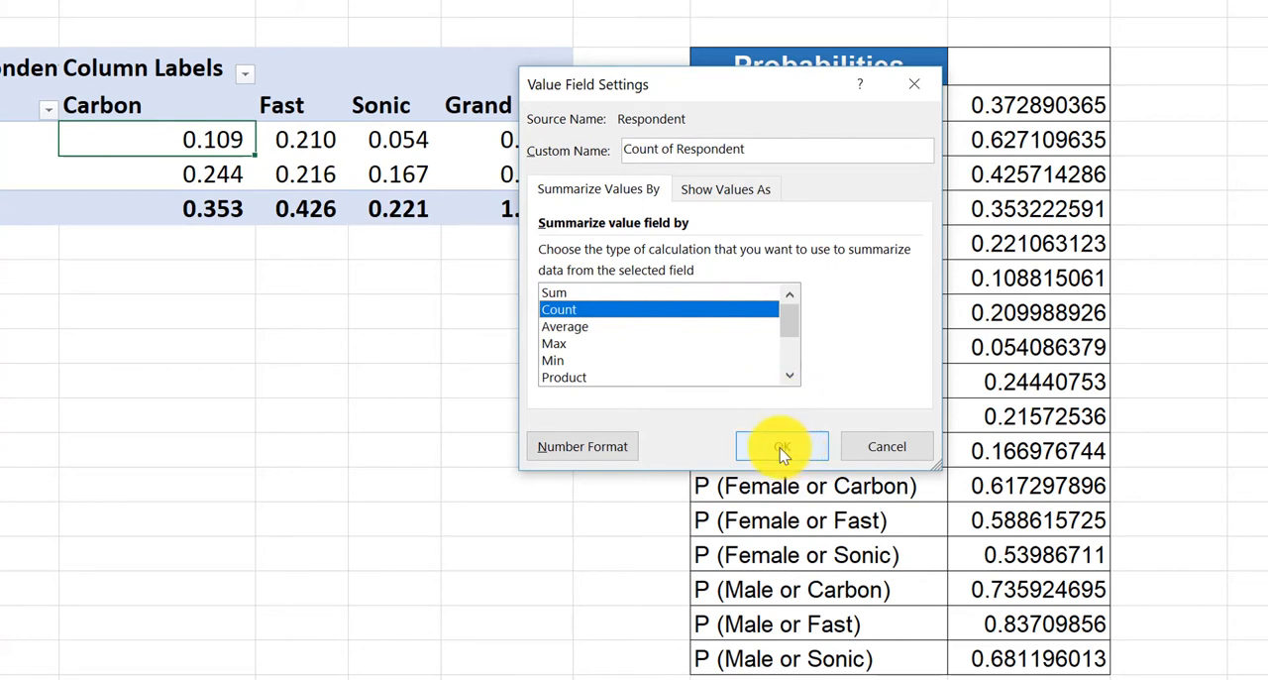
left_click(780, 446)
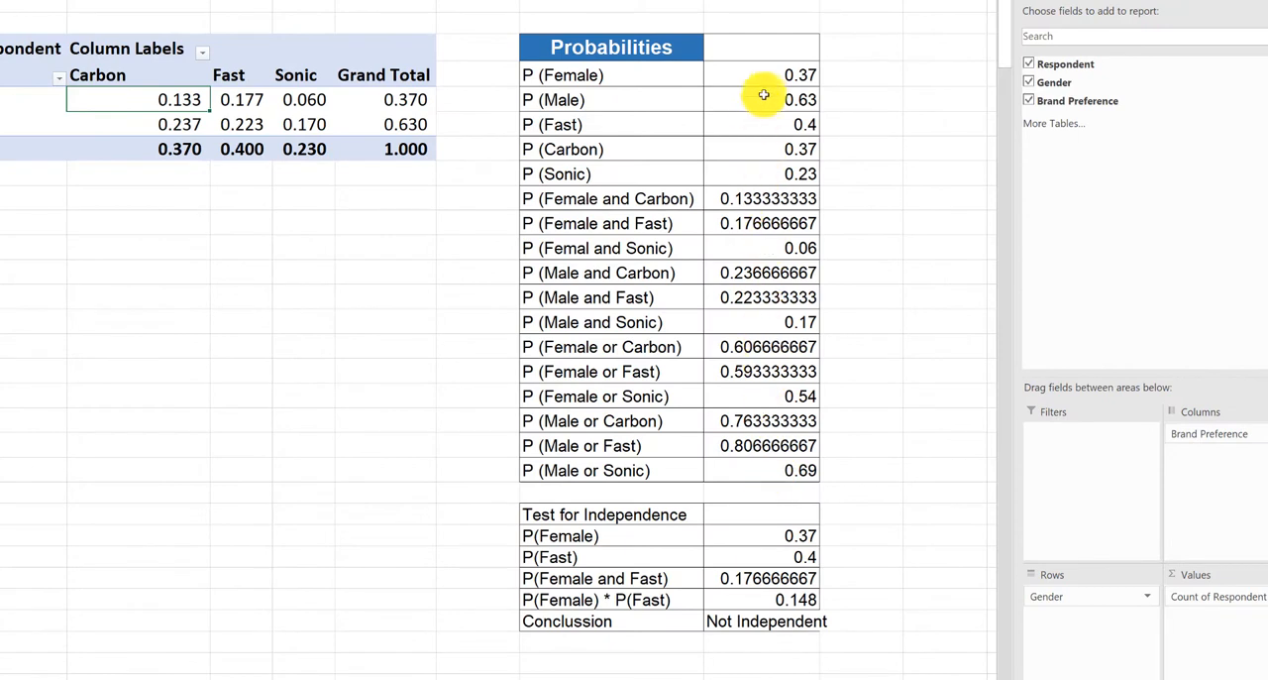
mouse_move(782, 396)
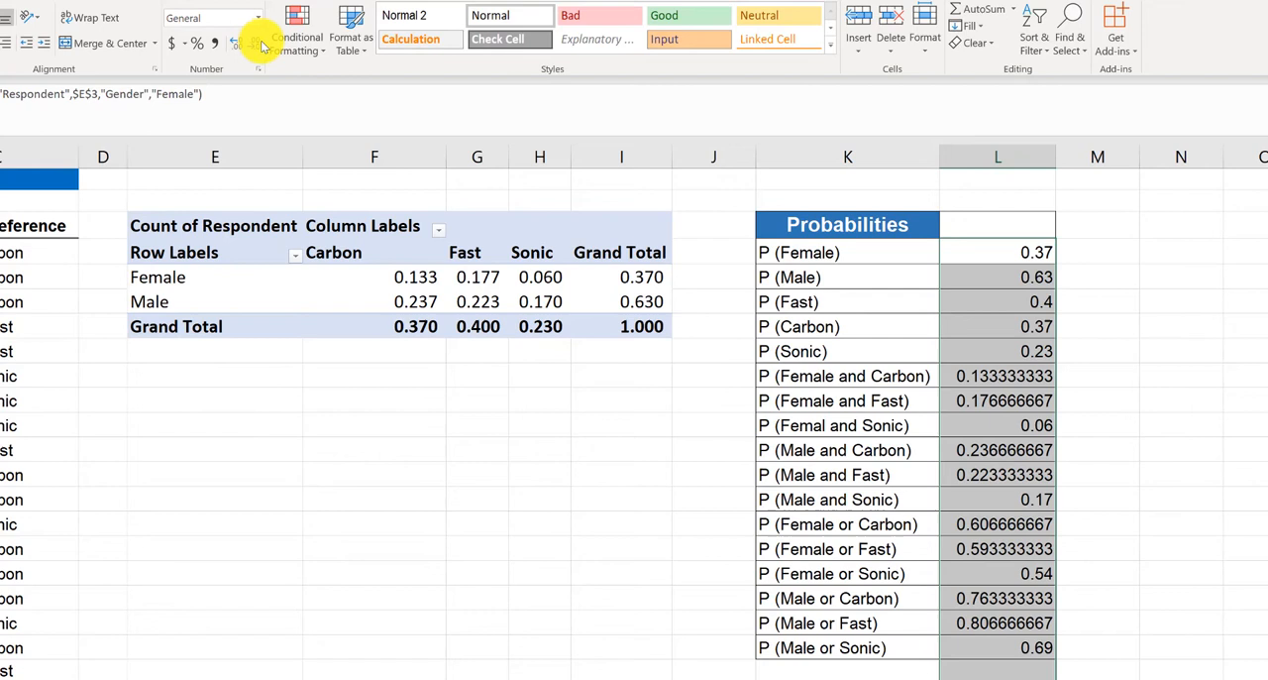
- Format the probability values in column L to show three decimal places
left_click(238, 43)
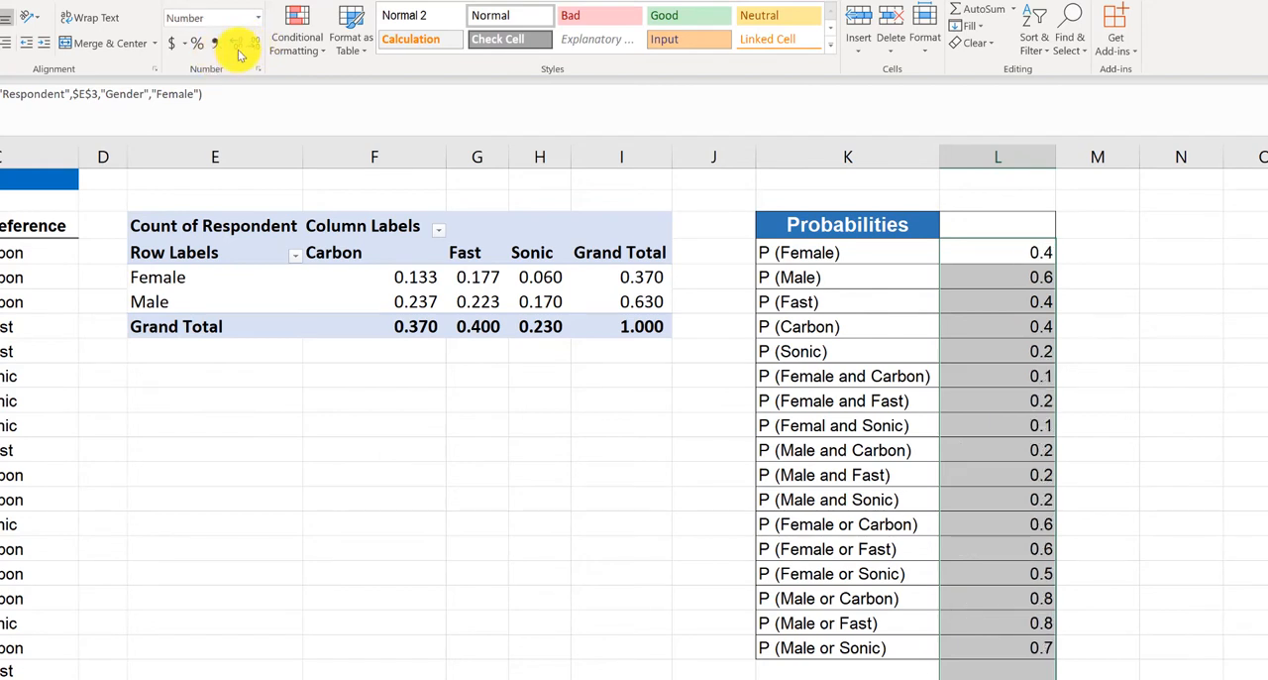
left_click(254, 44)
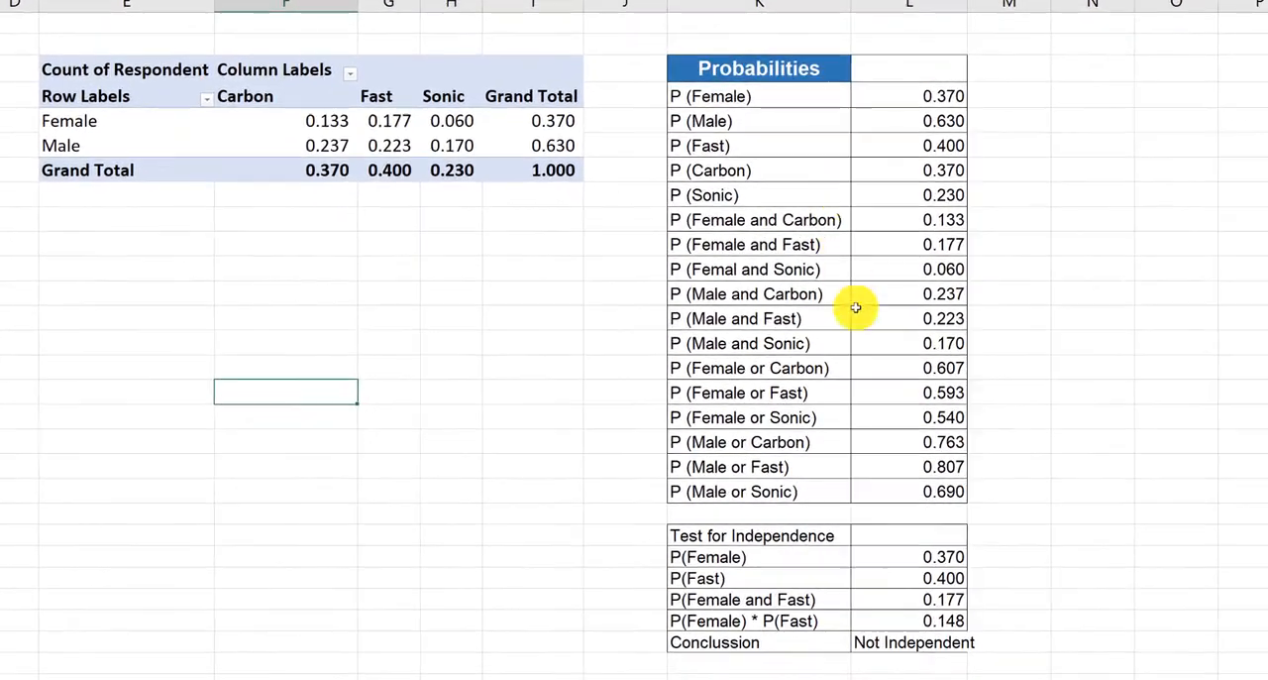
mouse_move(860, 191)
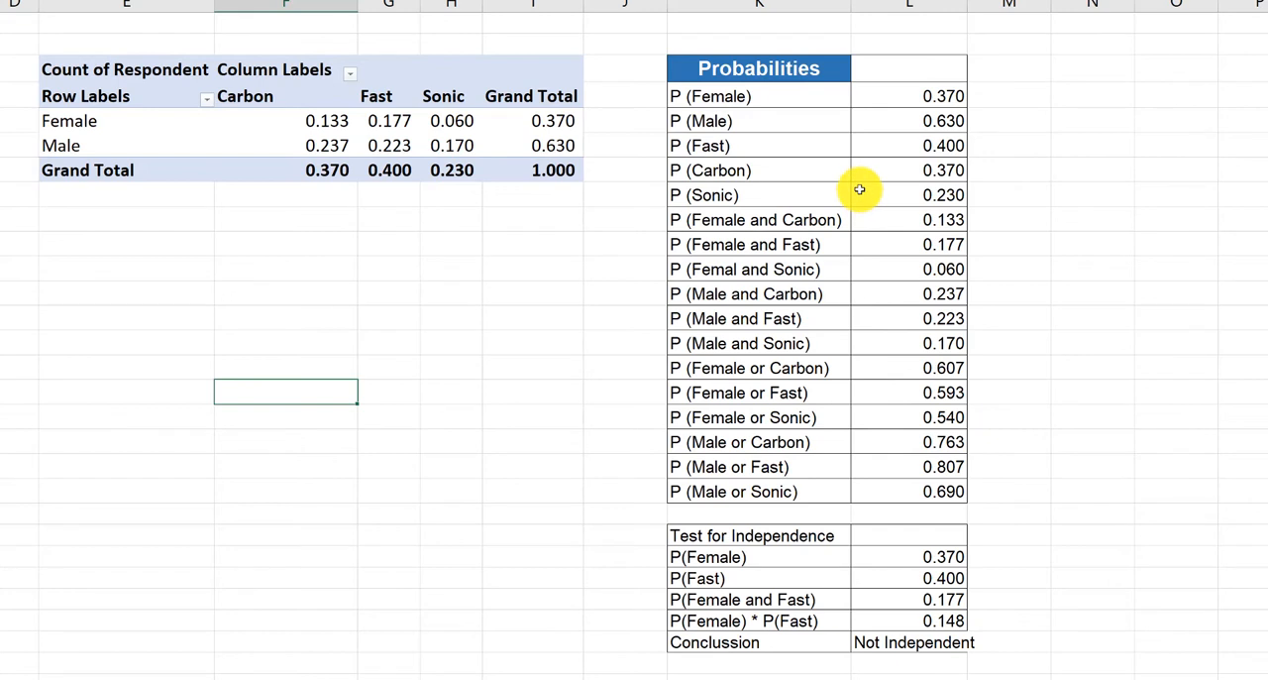
mouse_move(868, 333)
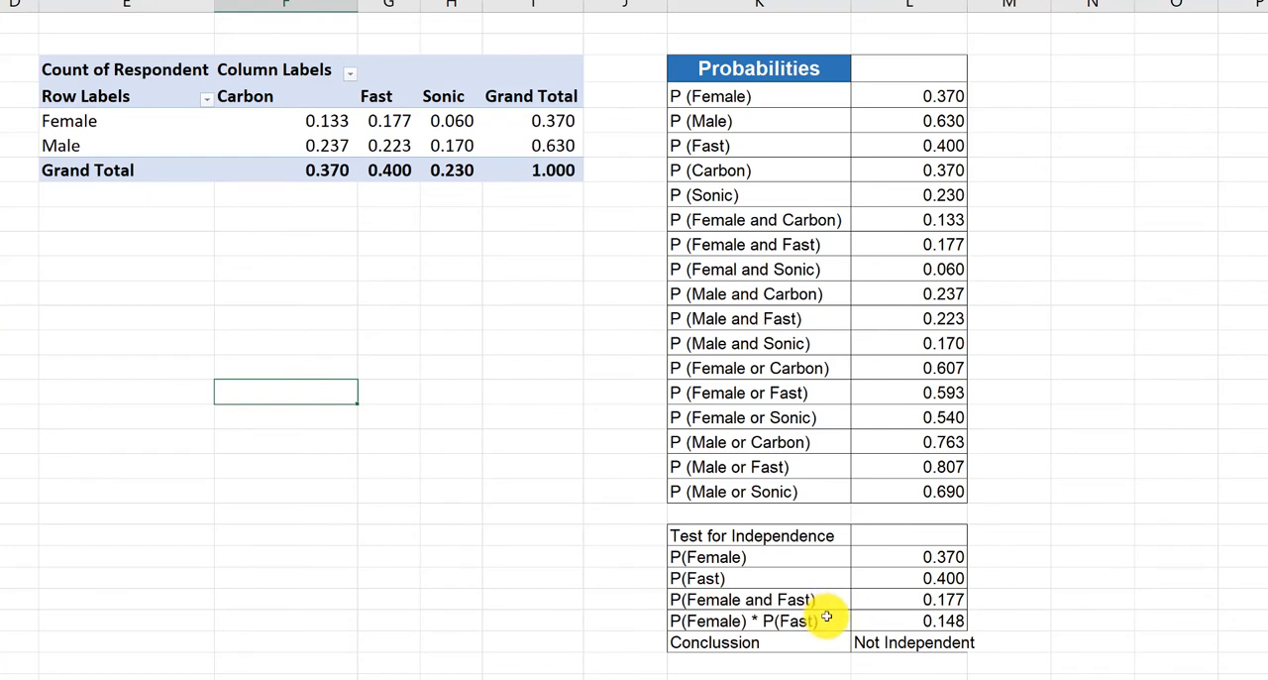
mouse_move(882, 654)
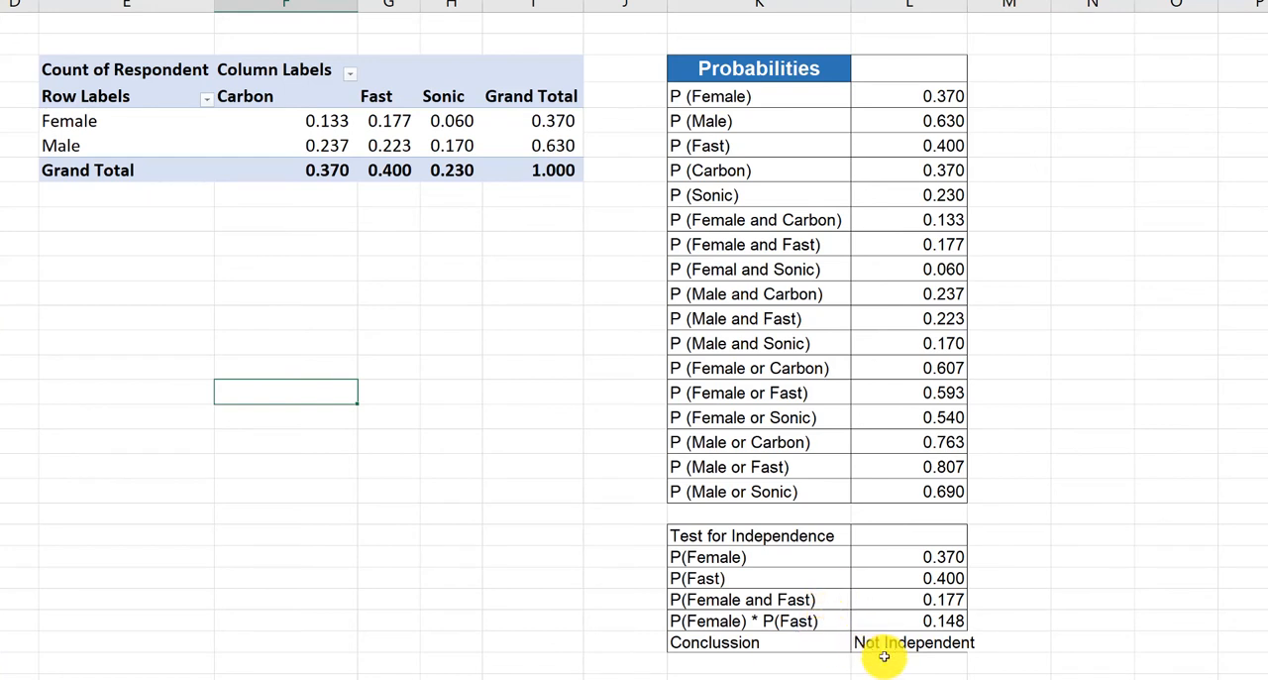
mouse_move(828, 630)
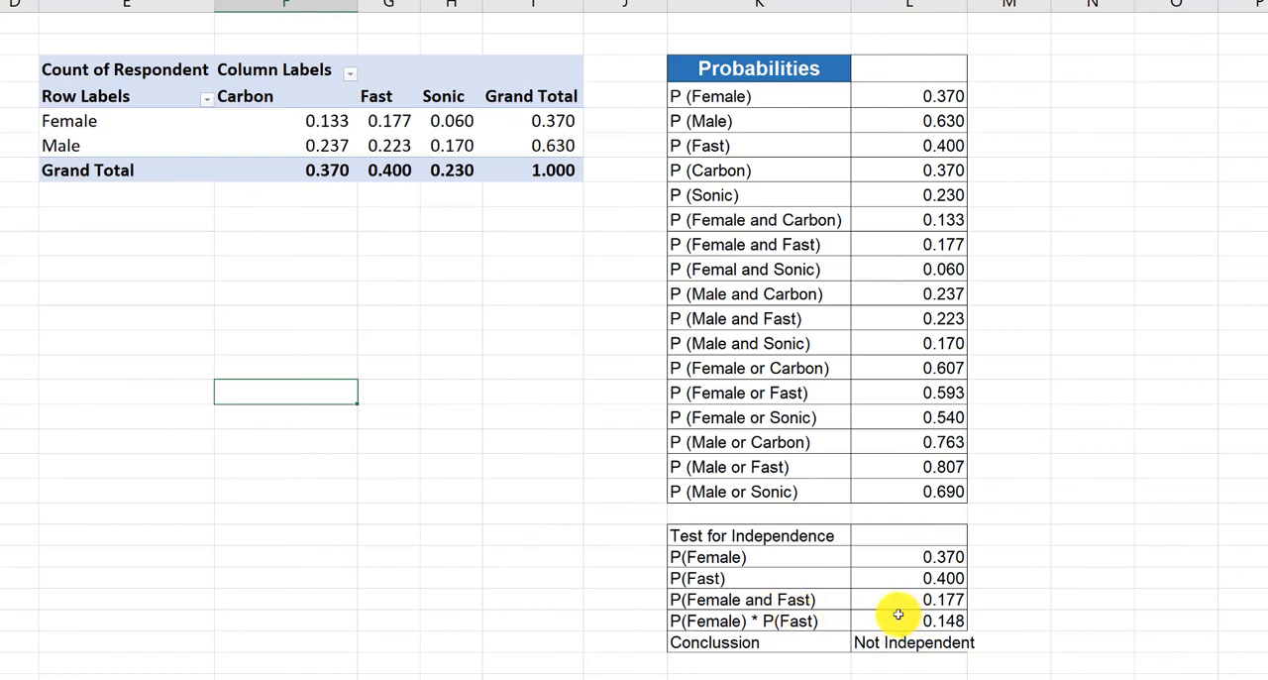
mouse_move(369, 147)
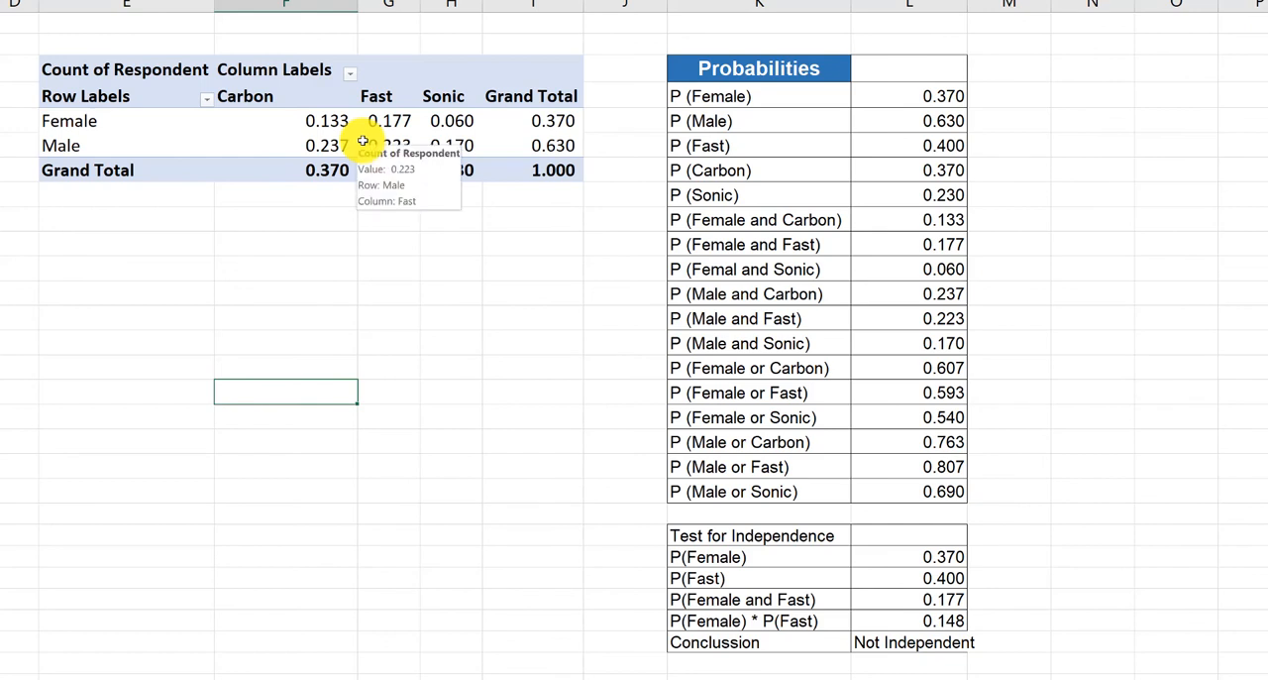
mouse_move(286, 393)
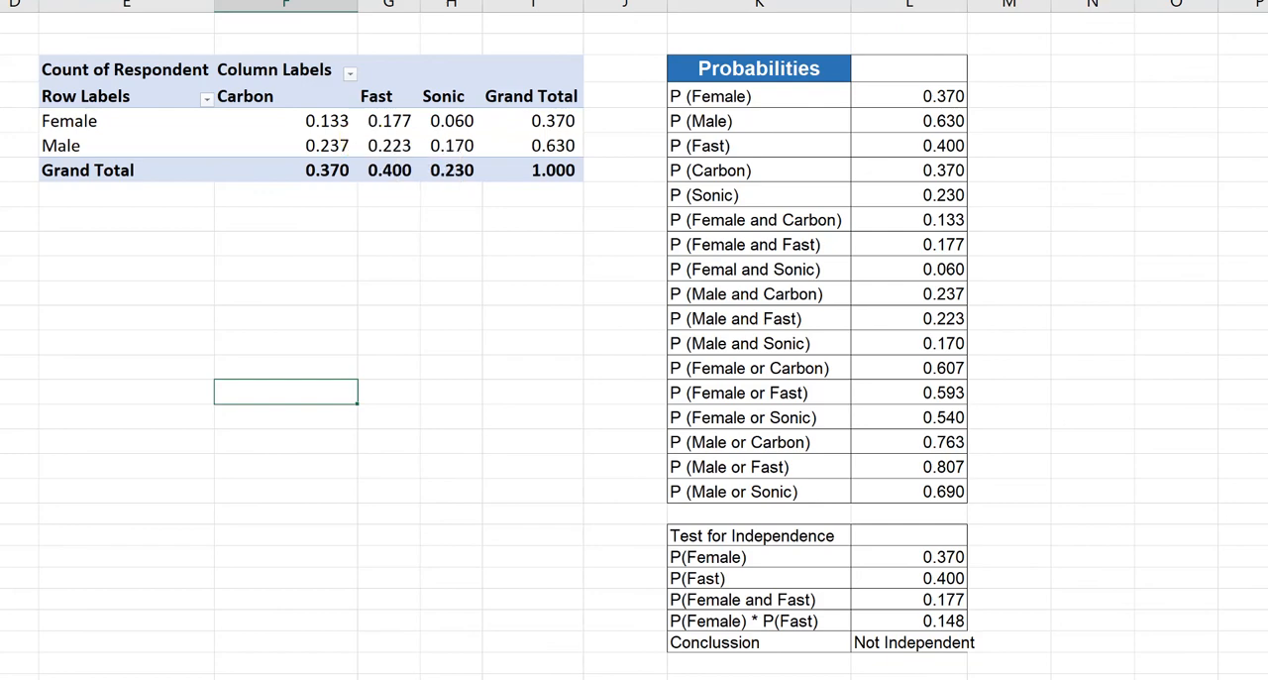